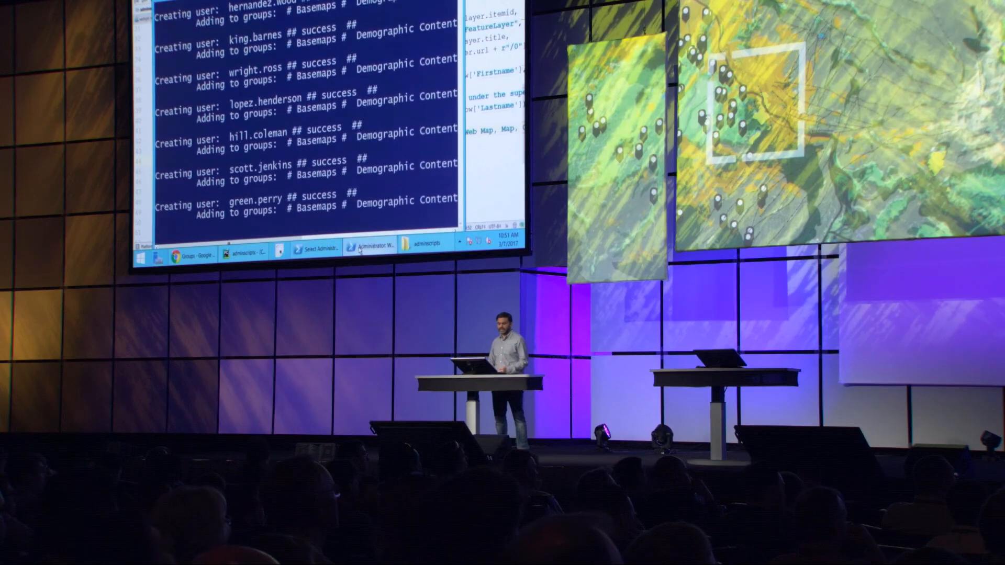
Step: Watch the user-creation script add accounts like baker.long to Basemaps and Demographic Content
click(638, 546)
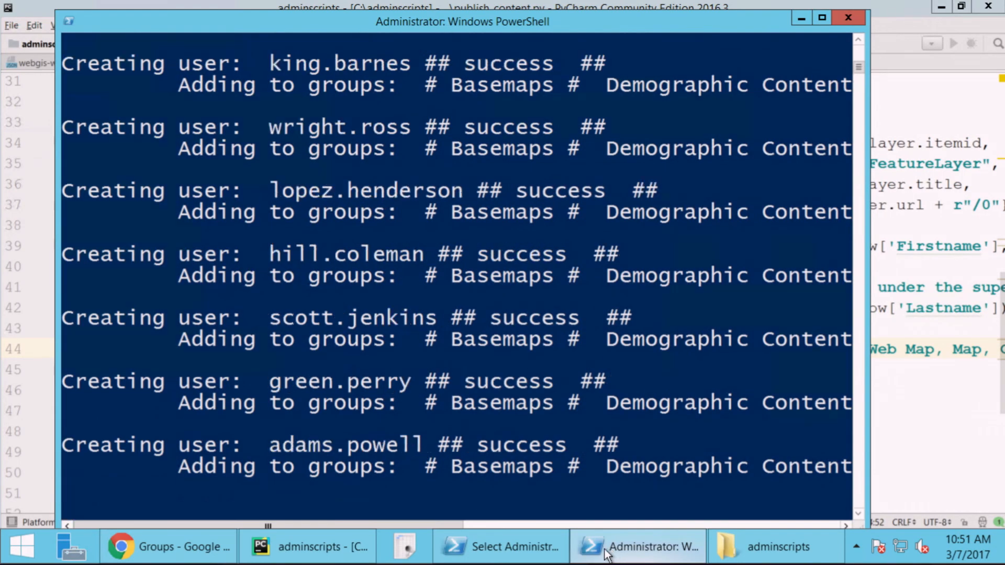
scroll(down, 3)
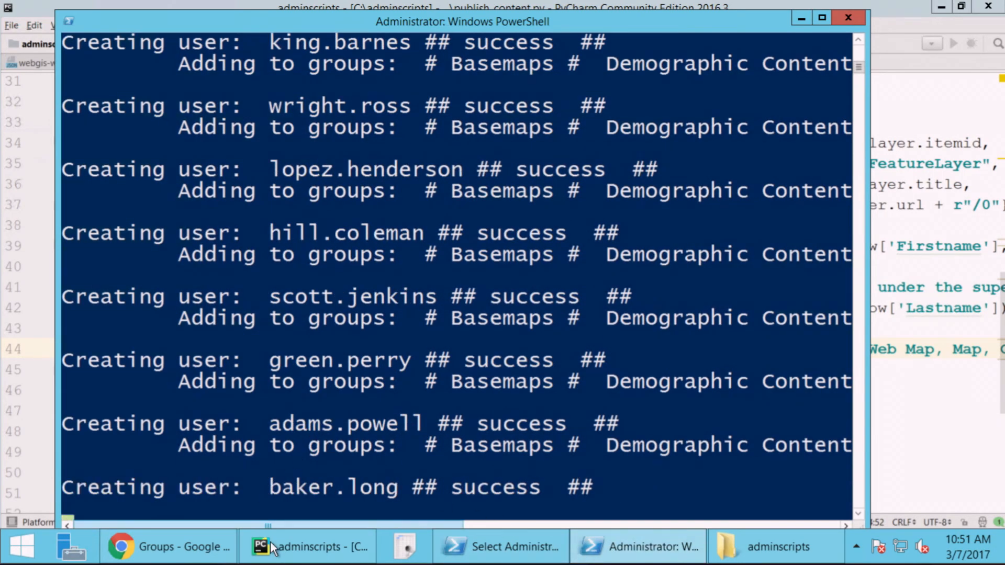
mouse_move(168, 547)
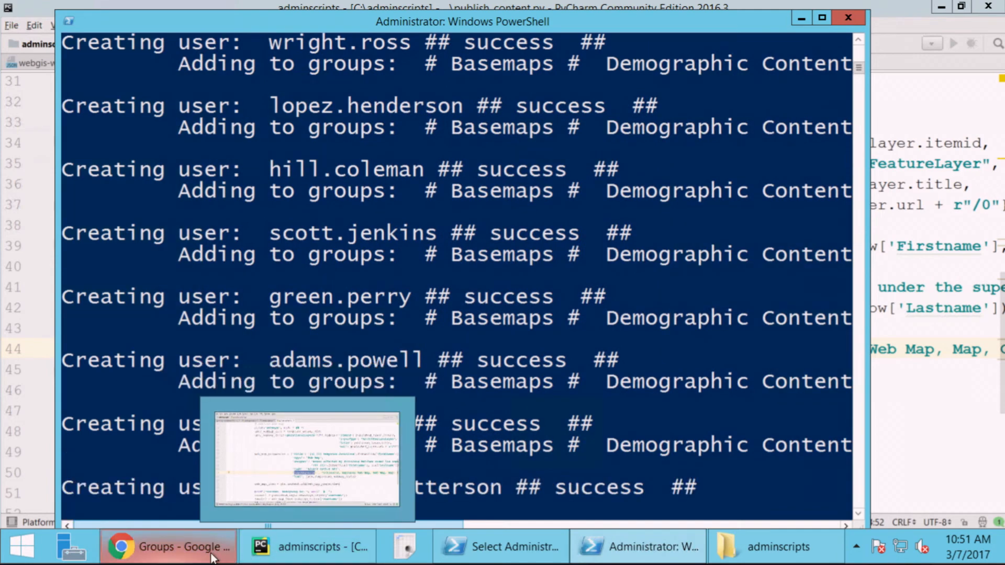
Step: Reload the portal's My Groups page to show Basemaps, Central Services, Compliance and the other groups
click(168, 547)
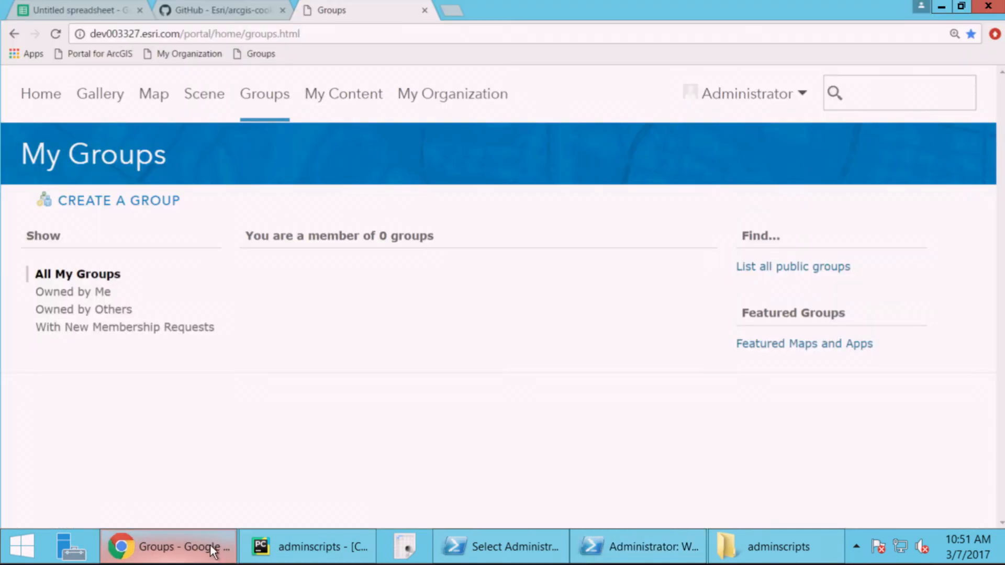
click(56, 34)
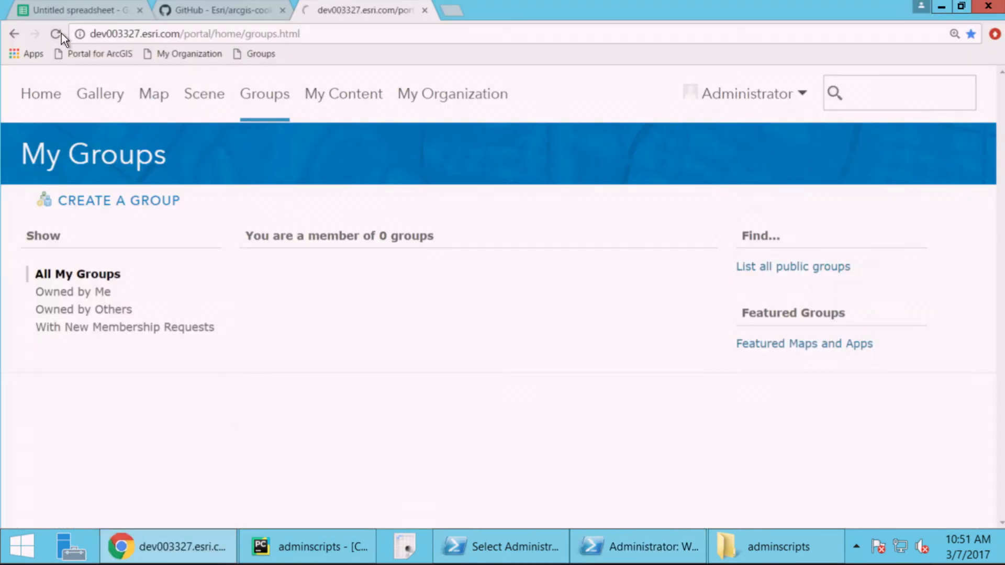
click(56, 33)
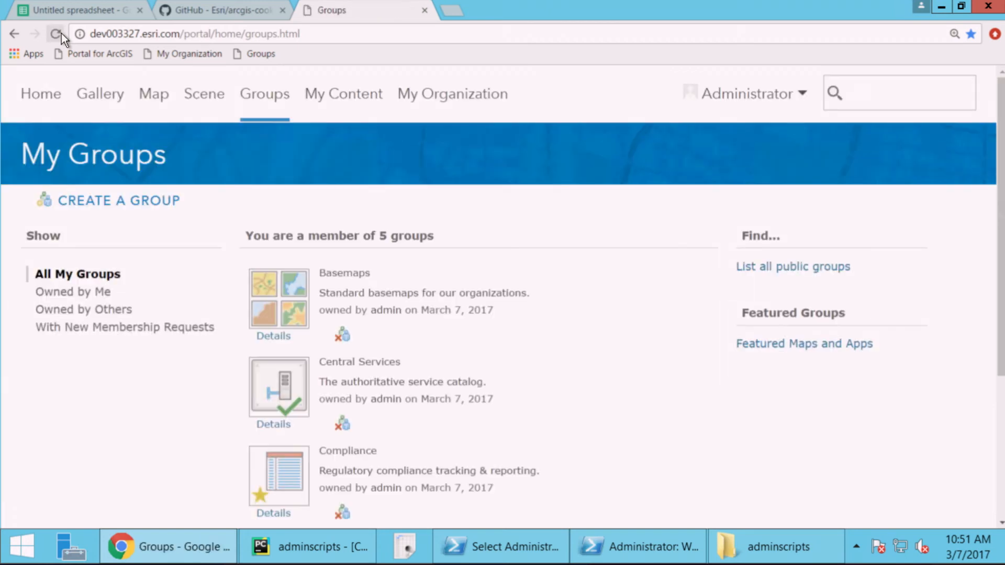
mouse_move(451, 94)
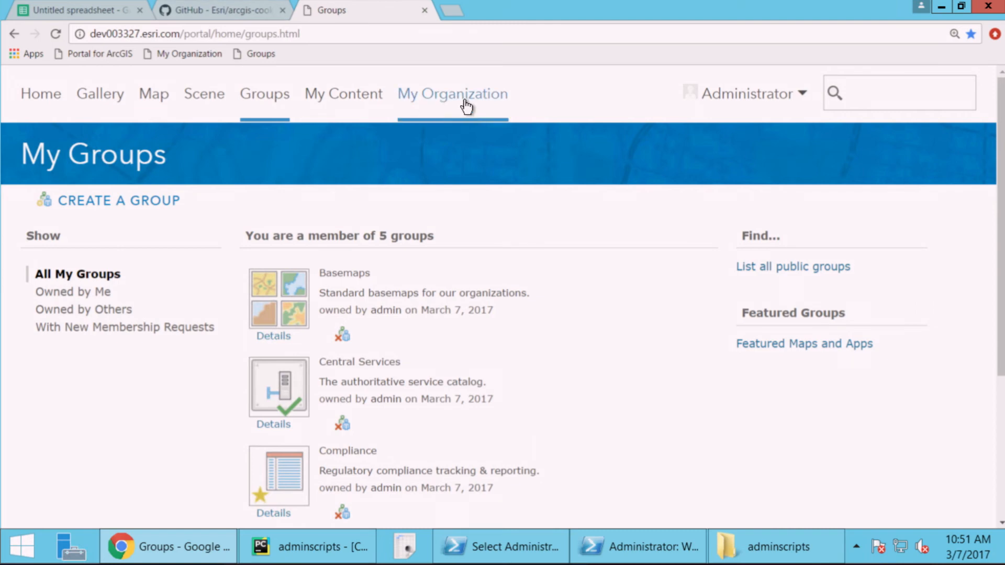
Step: Show the 44 organization members, including adams.powell and baker.long, on My Organization
click(452, 94)
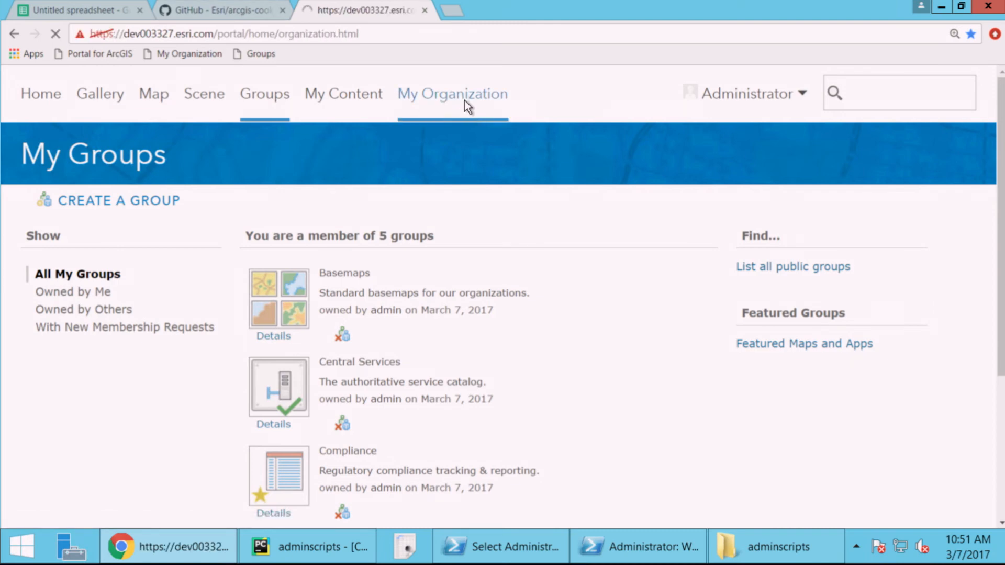
click(452, 94)
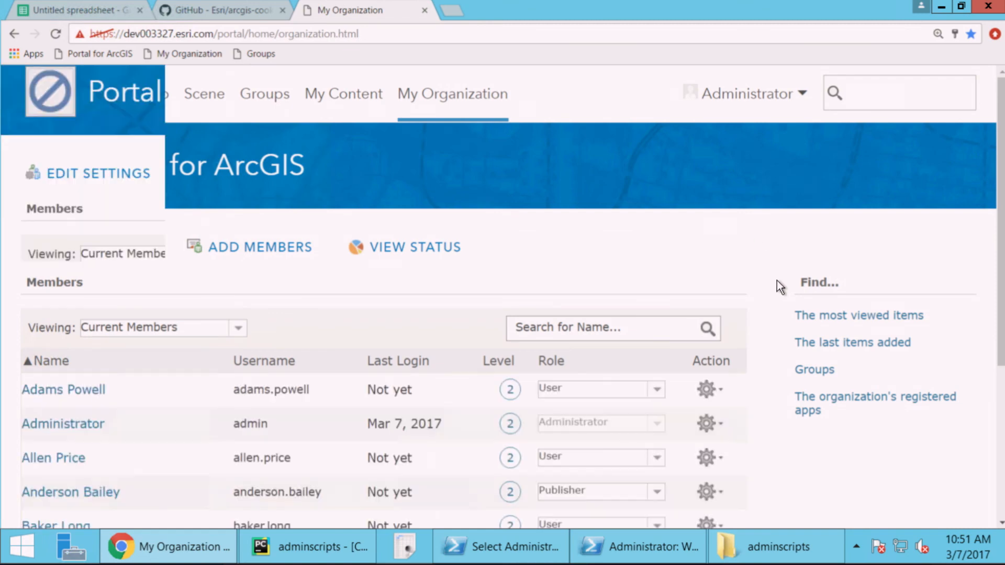
scroll(down, 3)
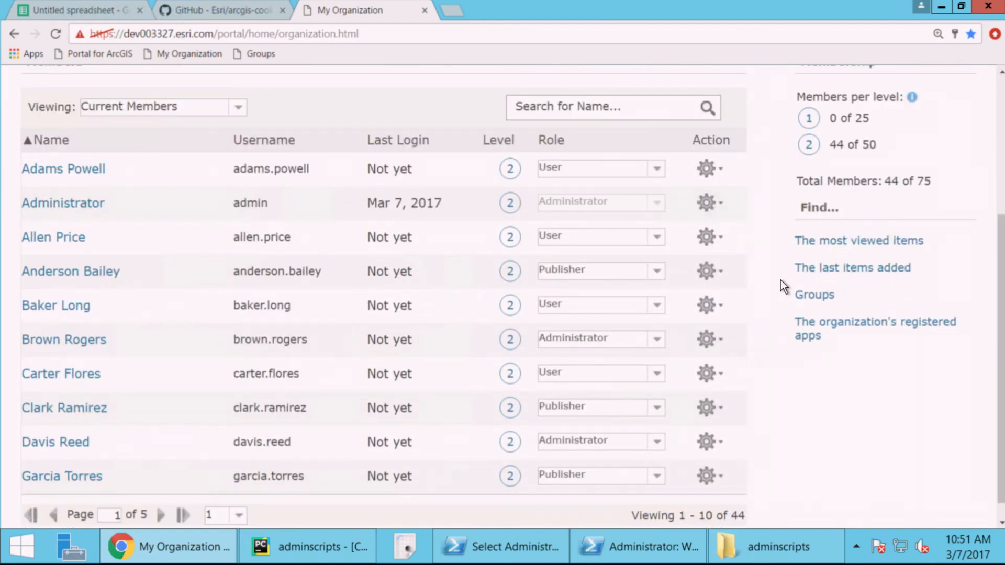